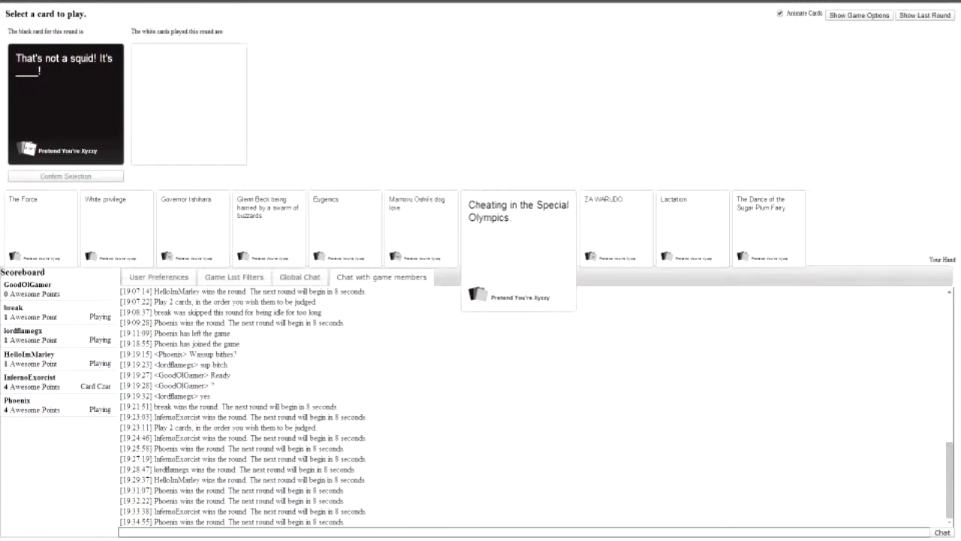
# Step: Submit 'Mamoru Oshii's dog love' for the 'That's not a squid!' card and await the next round
pyautogui.click(419, 229)
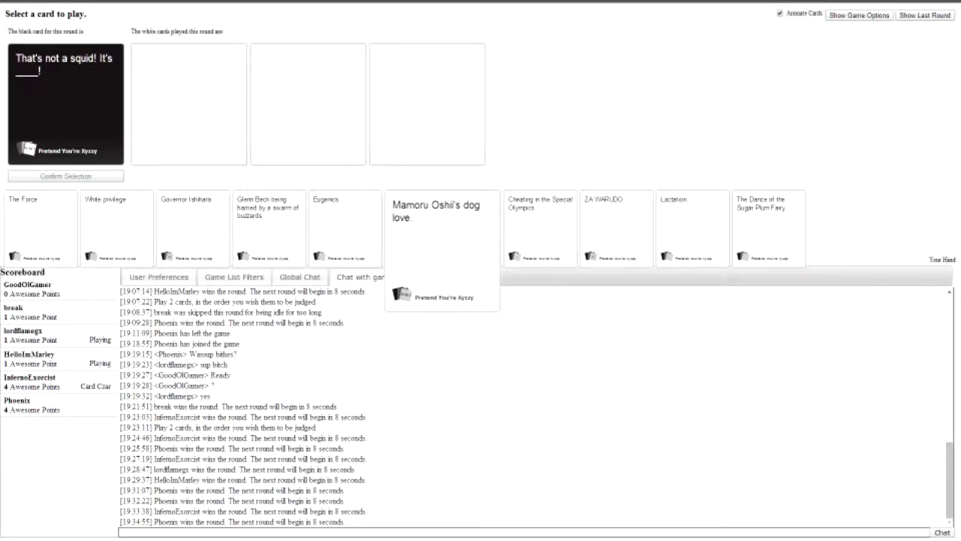
pyautogui.click(442, 225)
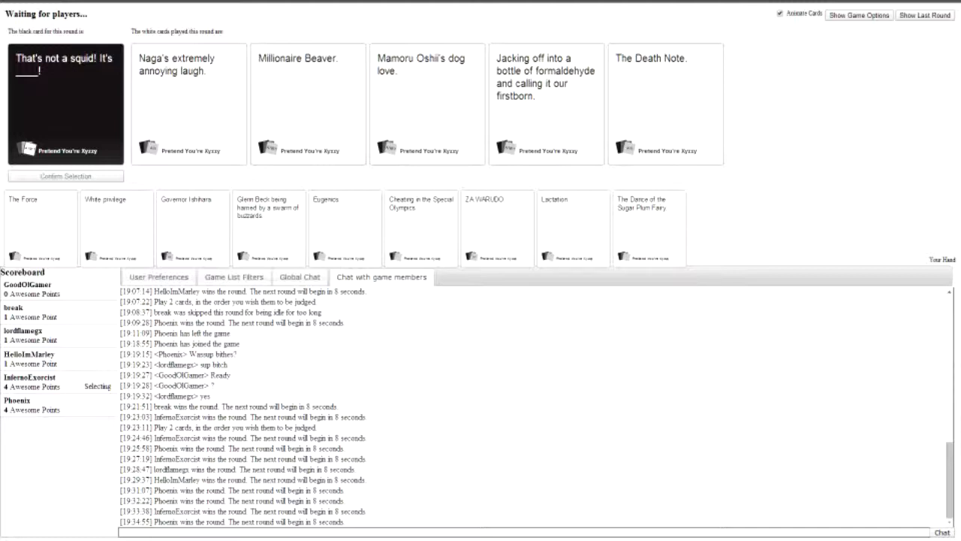
pyautogui.click(664, 103)
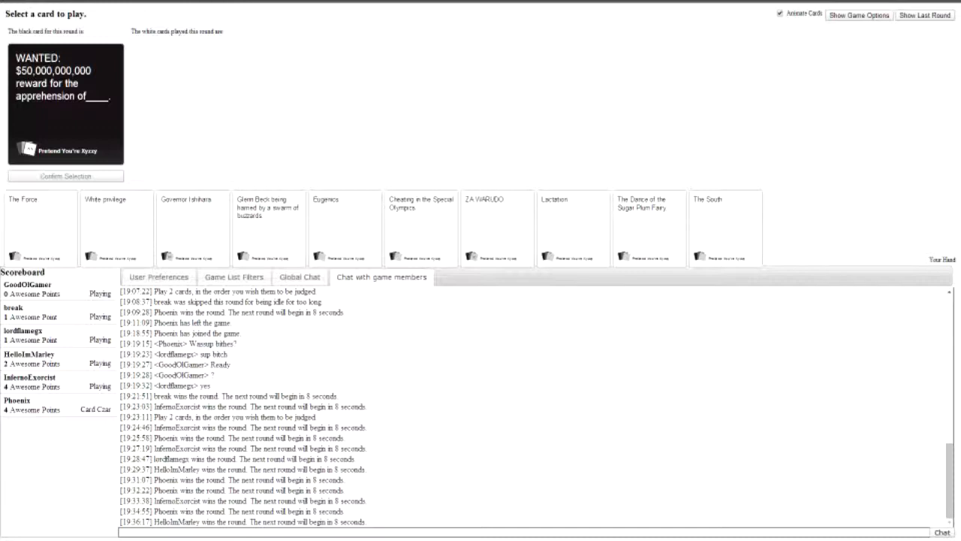
# Step: Play 'Lactation' from the hand as the WANTED card answer
pyautogui.click(115, 225)
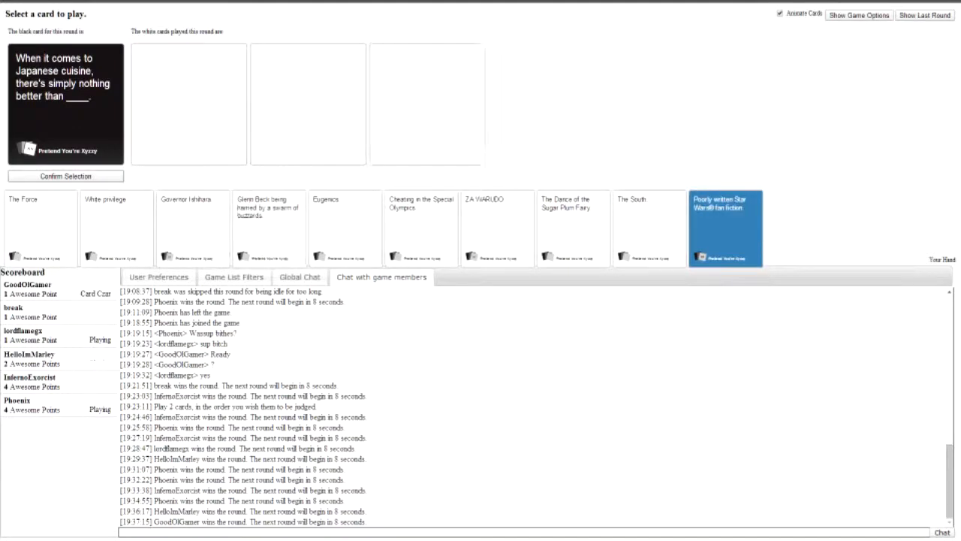
# Step: Submit 'Poorly written Star Wars fan fiction' for the Japanese cuisine card and await the next round
pyautogui.click(725, 228)
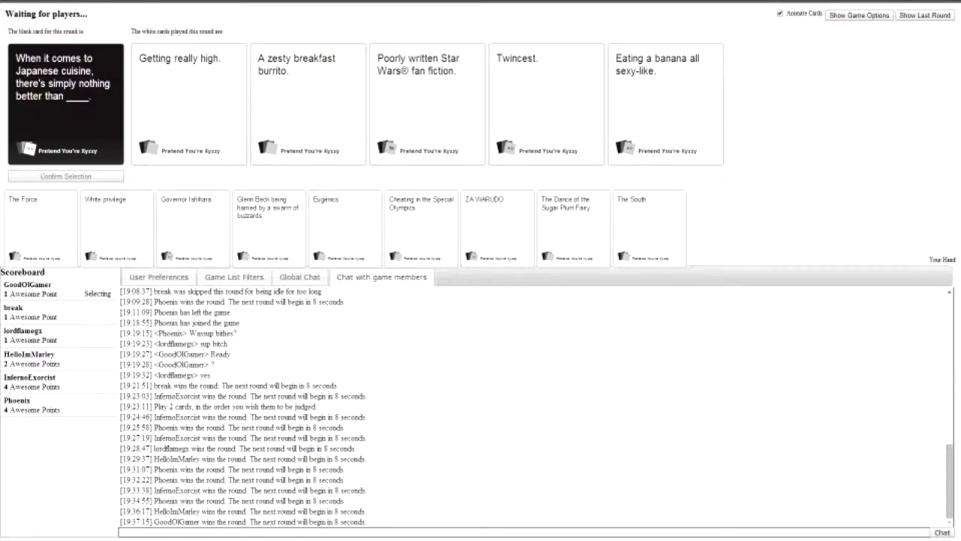
pyautogui.click(427, 103)
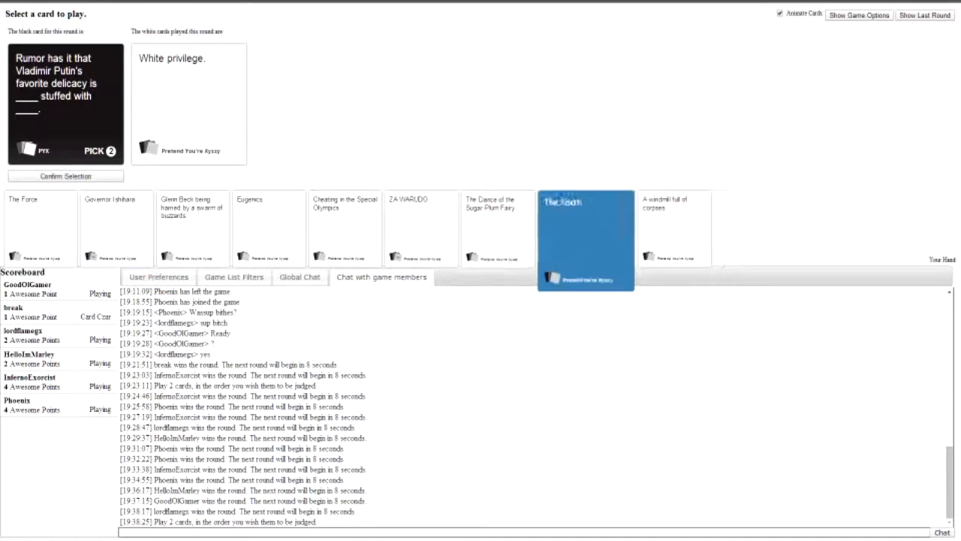
# Step: Submit 'The South' as the second Putin answer and wait through judging
pyautogui.click(573, 225)
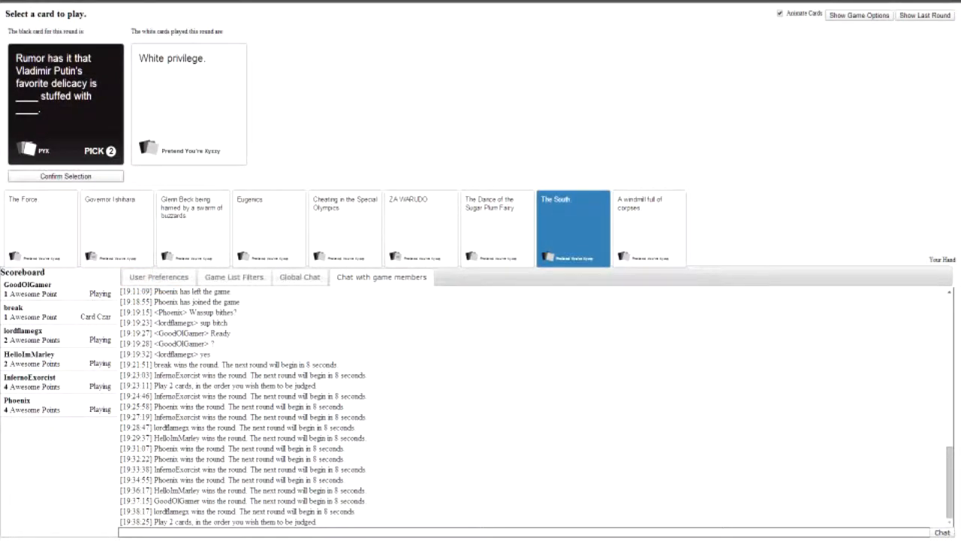
pyautogui.click(65, 176)
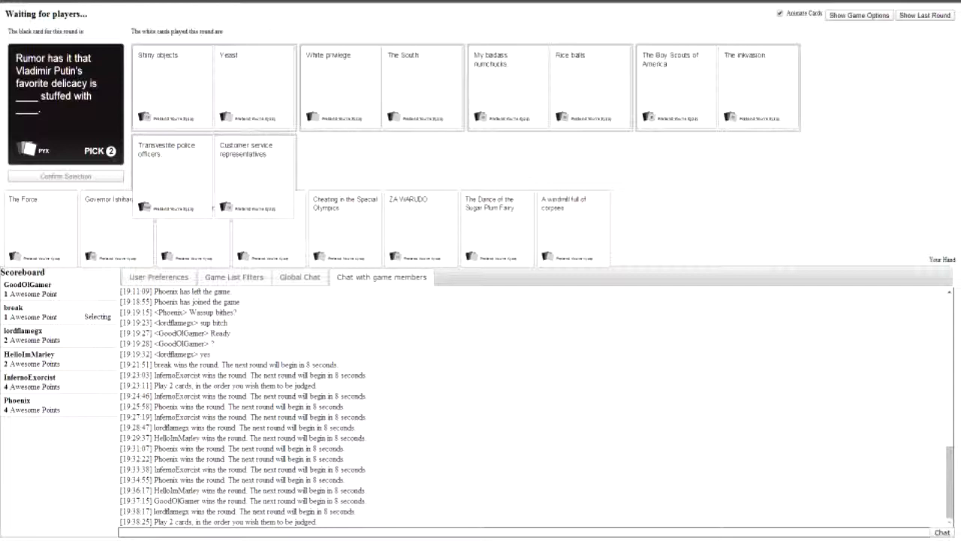
pyautogui.click(253, 175)
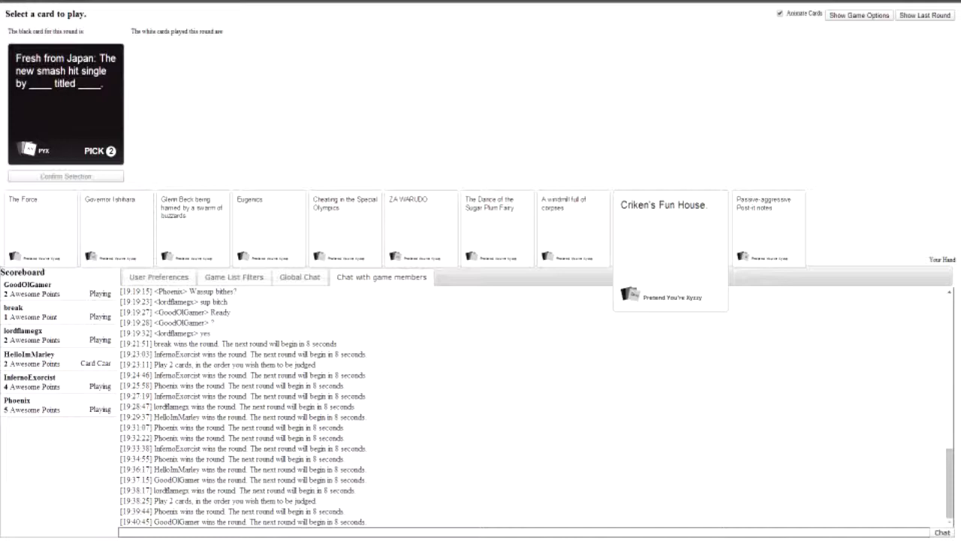
# Step: Pick 'Criken's Fun House' as an answer to the Fresh from Japan card
pyautogui.click(665, 248)
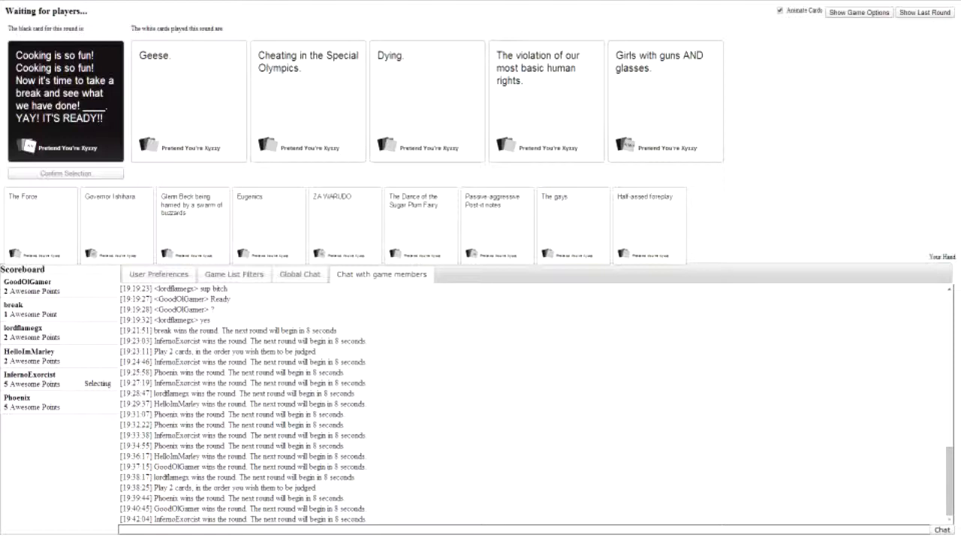
# Step: Wait through the cooking round's judging until the dealer's-room round begins
pyautogui.click(663, 101)
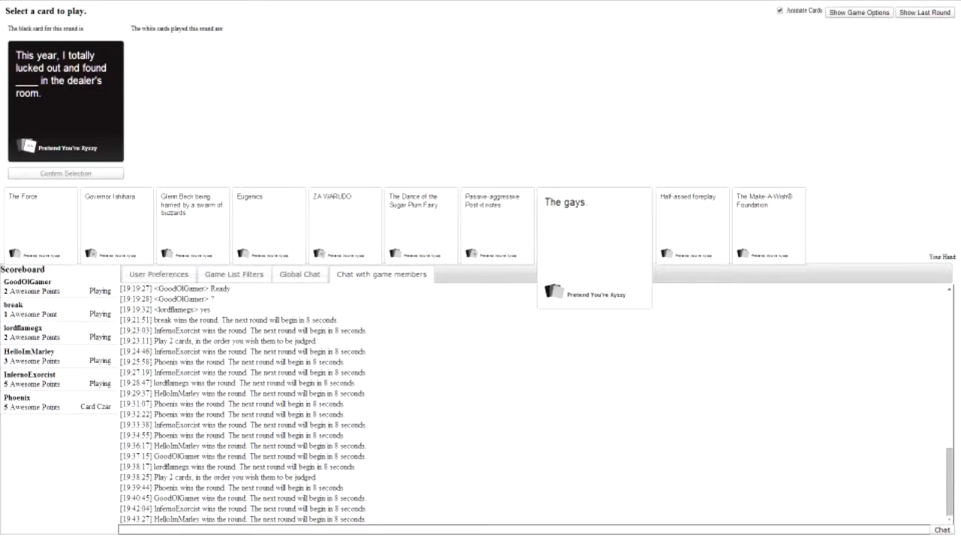
# Step: Play 'The gays.' for the dealer's room card and wait for judging
pyautogui.click(573, 225)
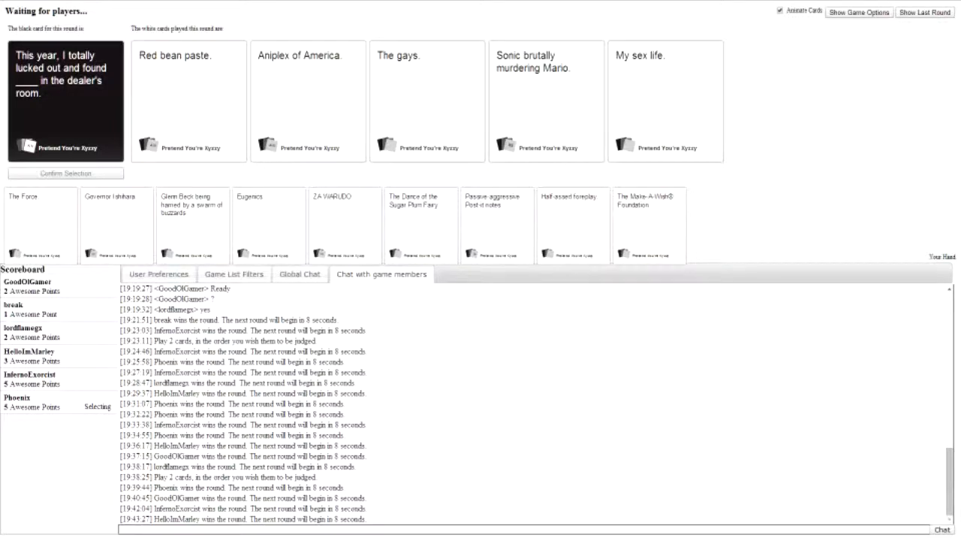
pyautogui.click(665, 101)
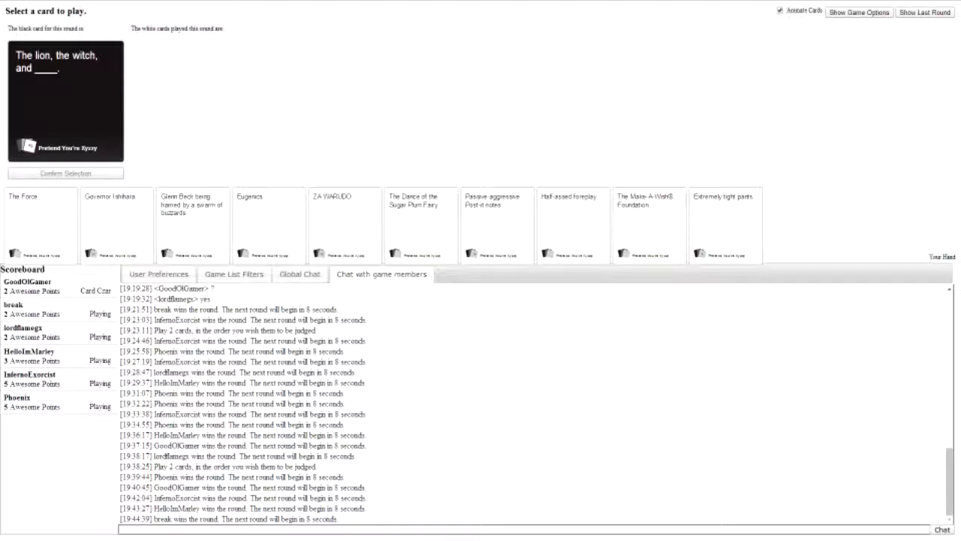
# Step: Play 'The Dance of the Sugar Plum Fairy.' for the lion-and-witch card
pyautogui.click(725, 225)
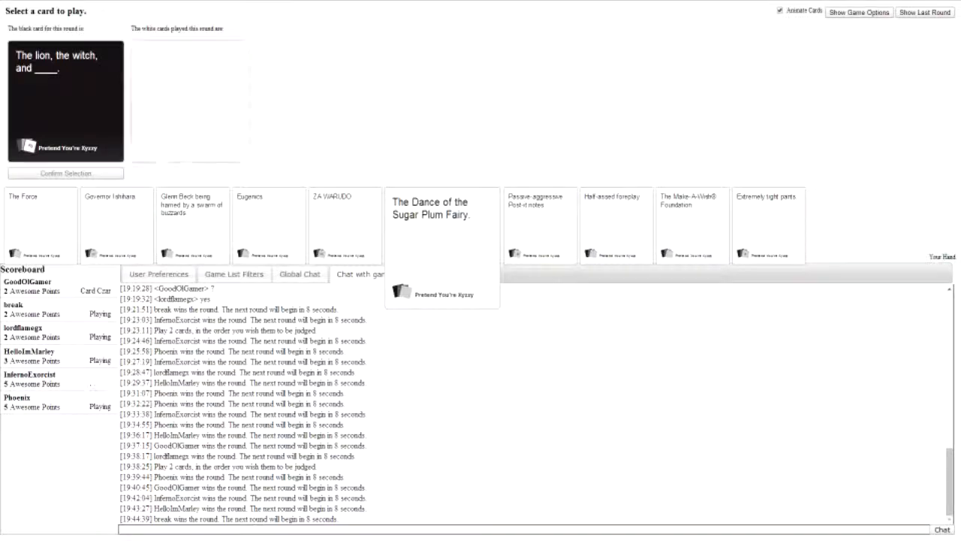
pyautogui.click(420, 225)
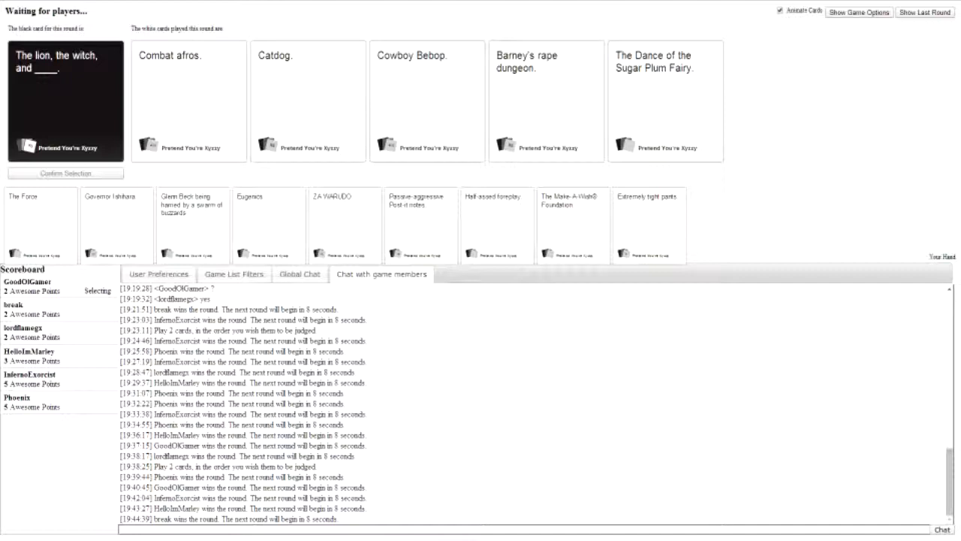
pyautogui.click(545, 101)
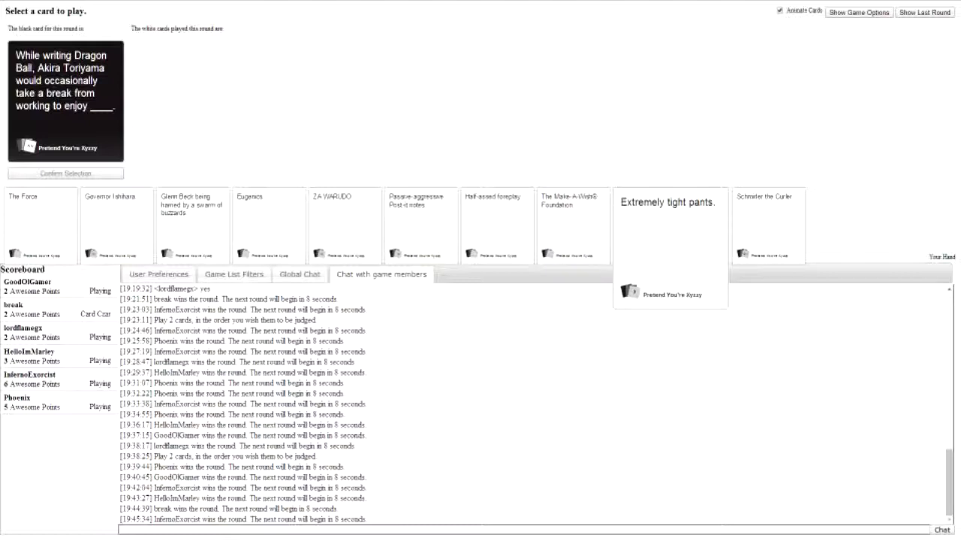
# Step: Select 'Half-assed foreplay' from the hand for the Dragon Ball card
pyautogui.click(767, 225)
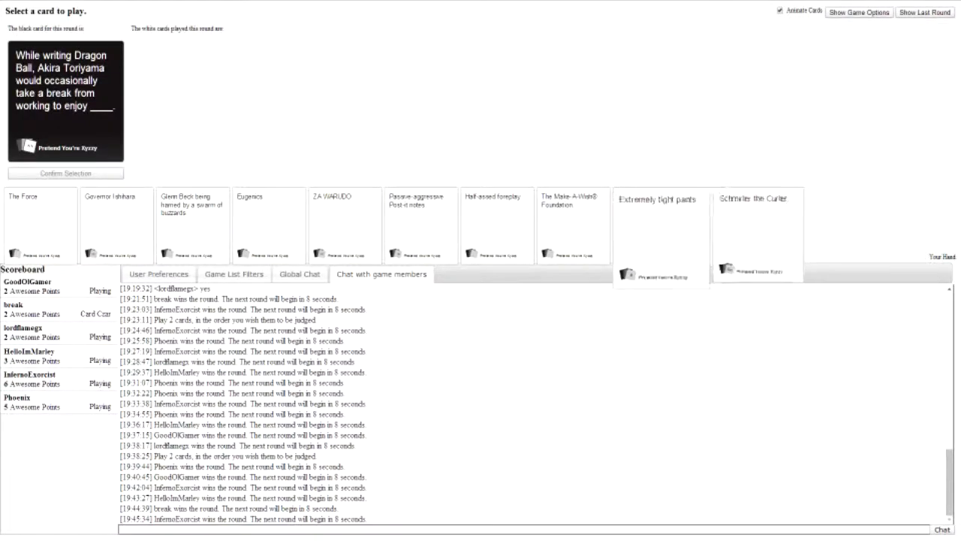
pyautogui.click(494, 225)
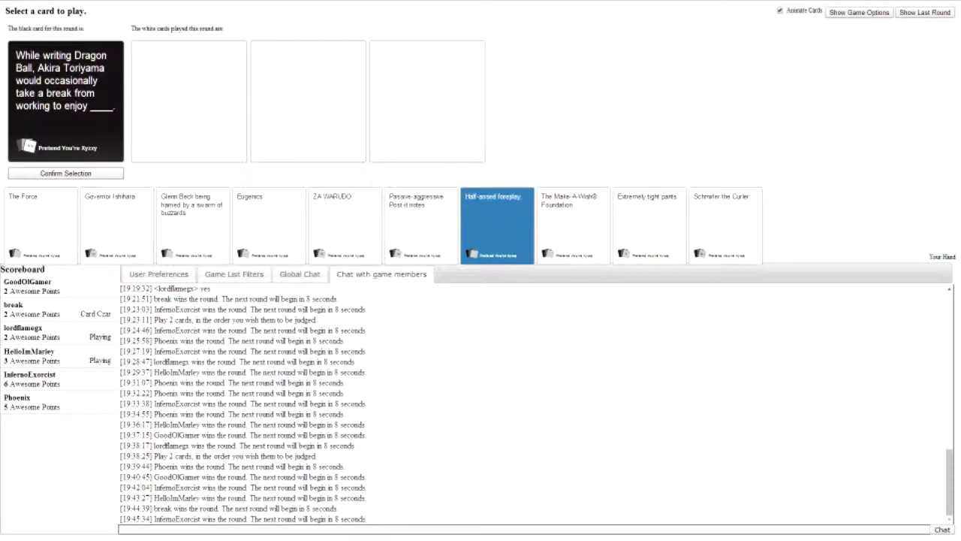
# Step: Confirm the 'Half-assed foreplay' selection and wait for all answers to be revealed
pyautogui.click(65, 173)
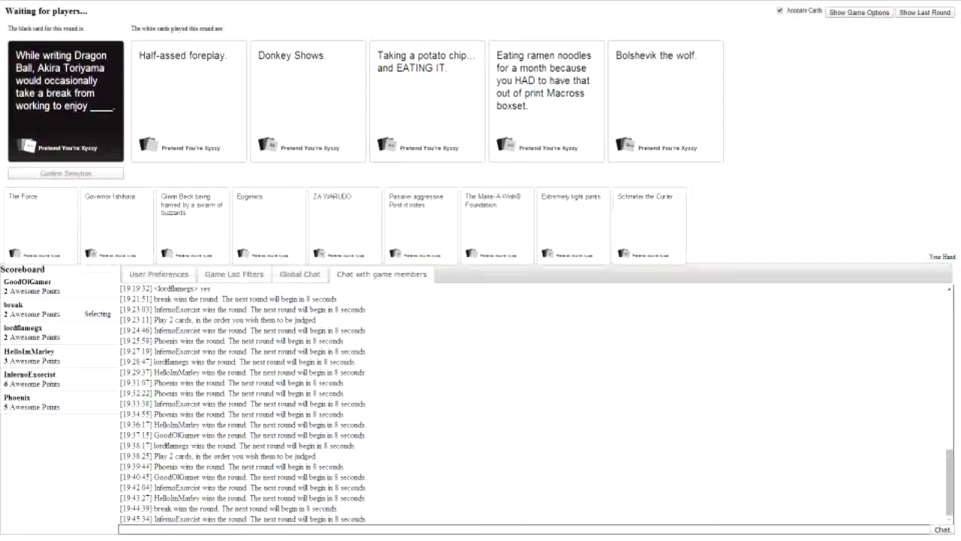
# Step: Review the five answer pairs played for the 'So wait' black card as Card Czar
pyautogui.click(426, 102)
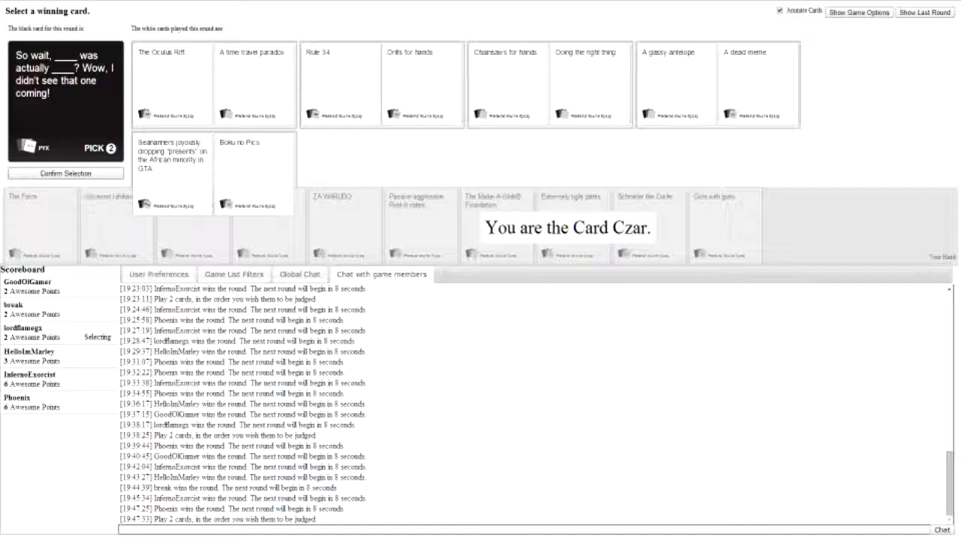
# Step: Play out the 'So wait' round until InfernoExorcist wins with seven points, then show game options
pyautogui.click(254, 173)
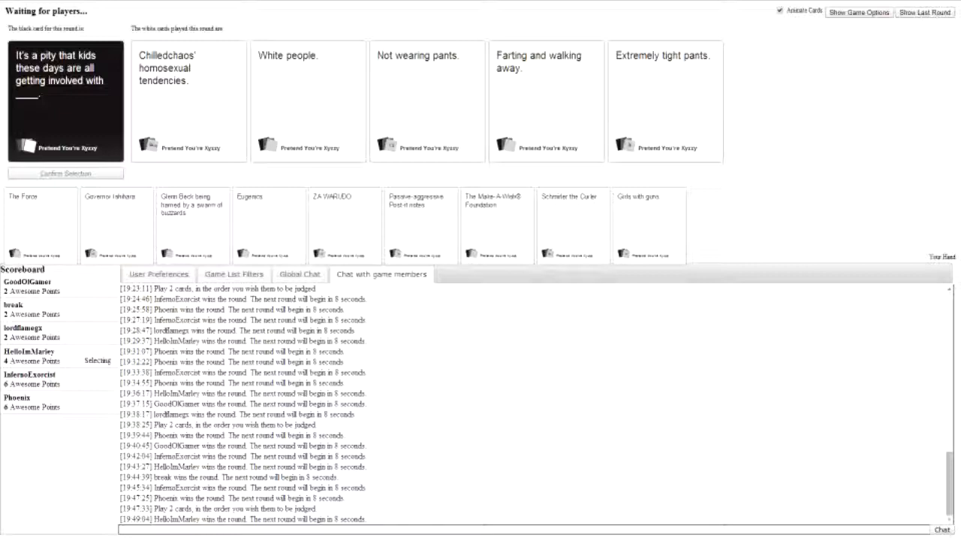
pyautogui.click(189, 102)
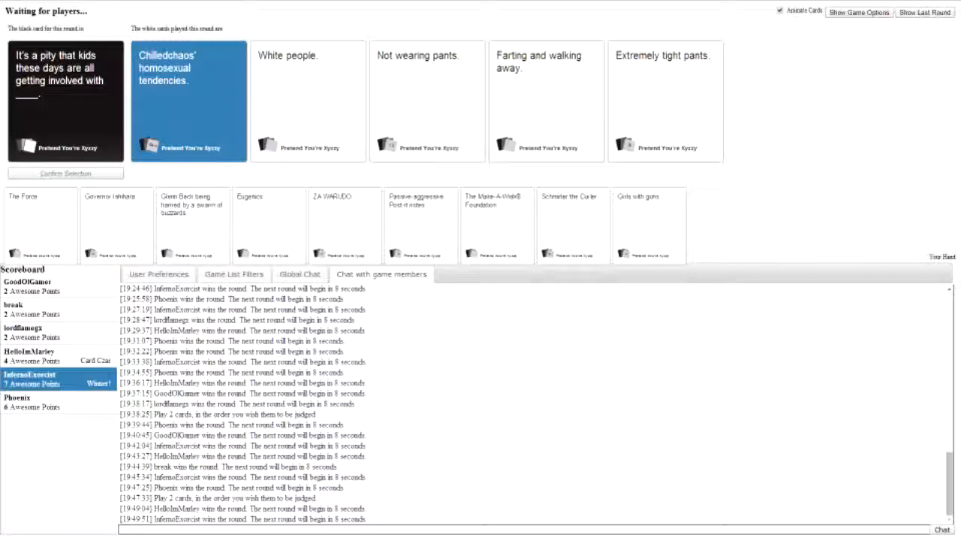
pyautogui.click(858, 12)
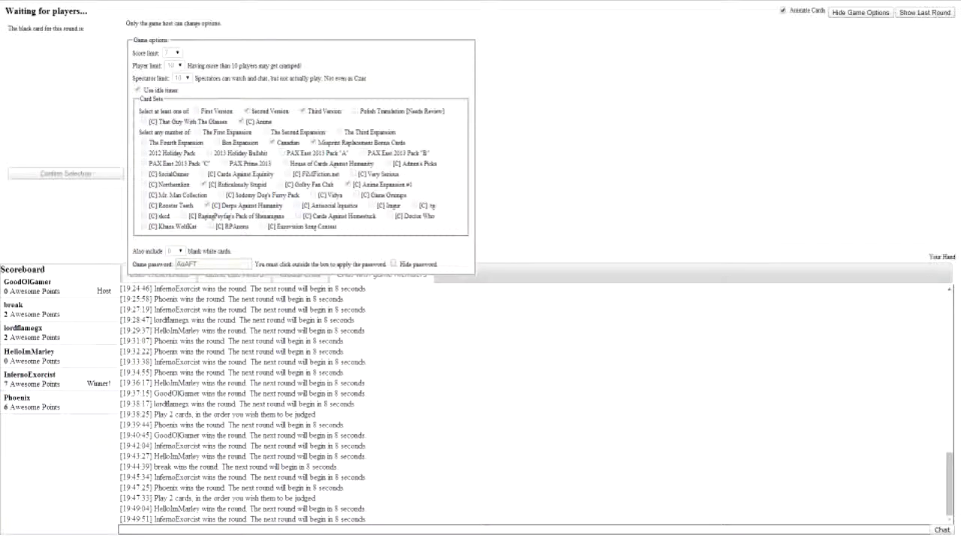